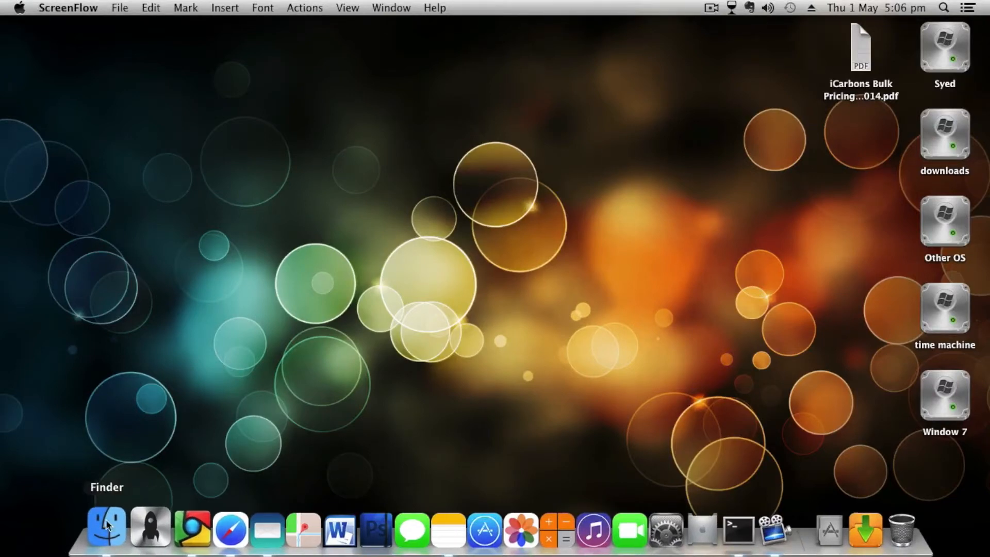
mouse_move(391, 305)
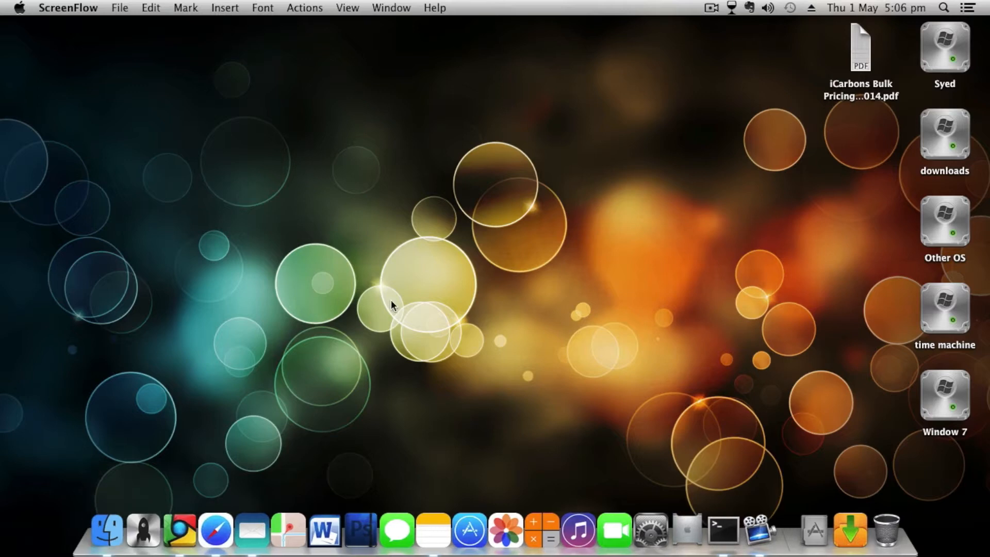
mouse_move(247, 426)
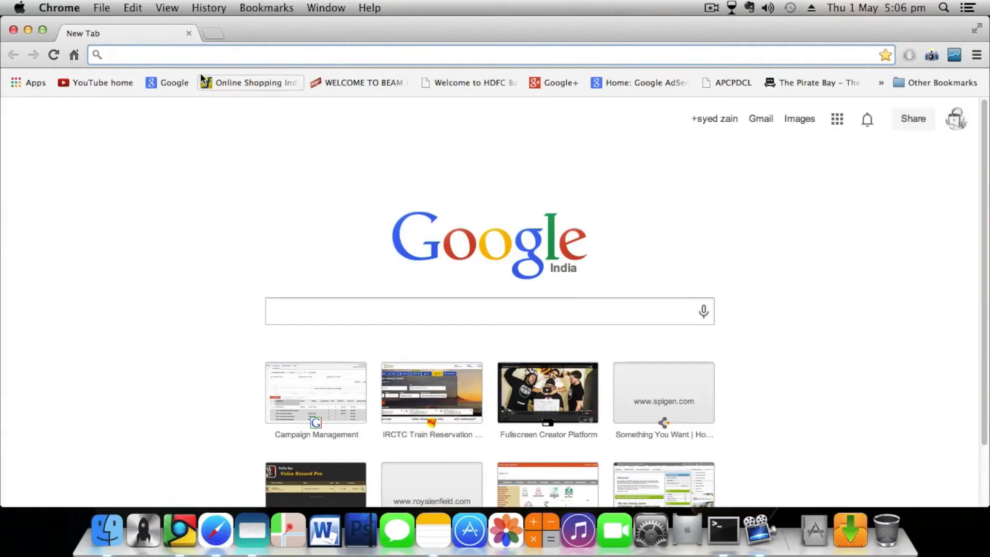
Search iconarchive.com for 'finder' icons.
type("iconarchive.com")
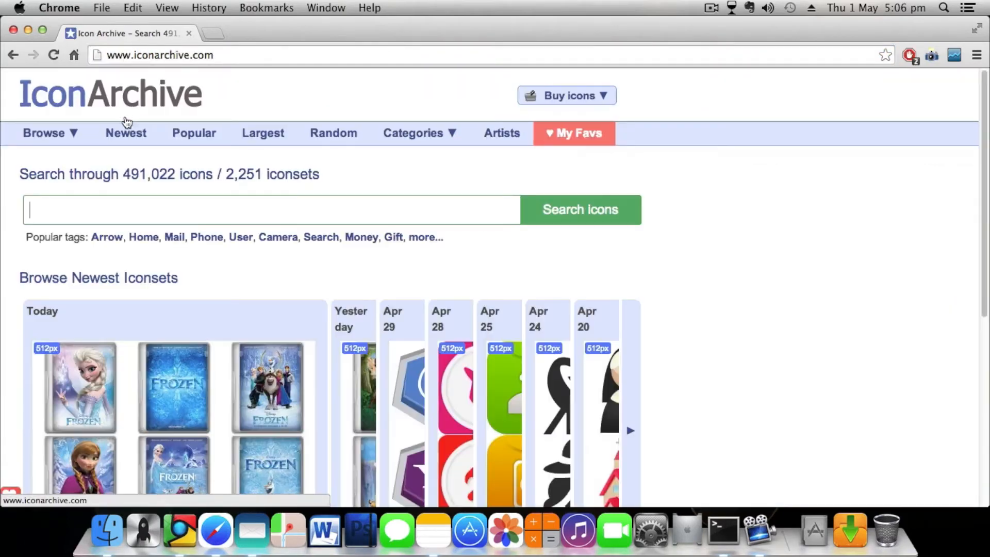
type("finder")
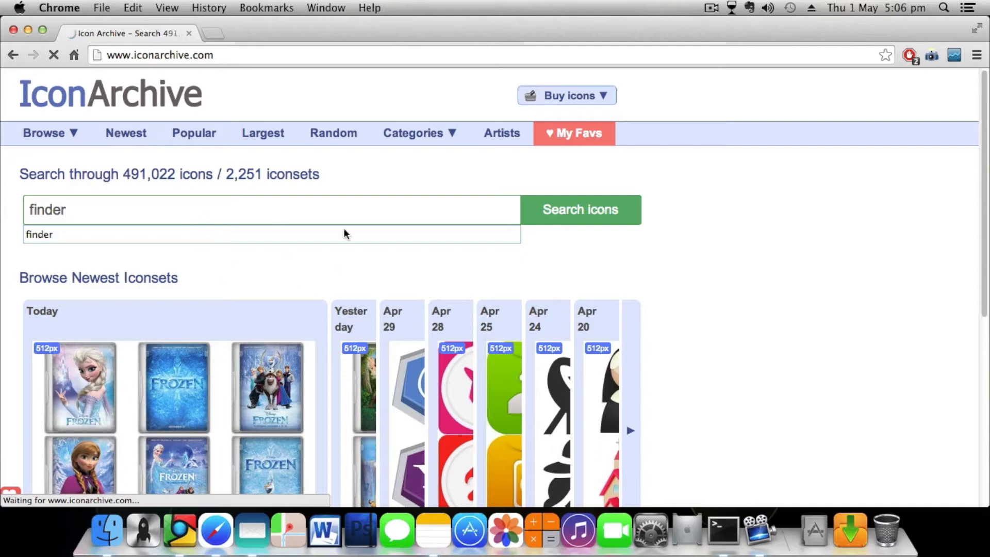
left_click(578, 209)
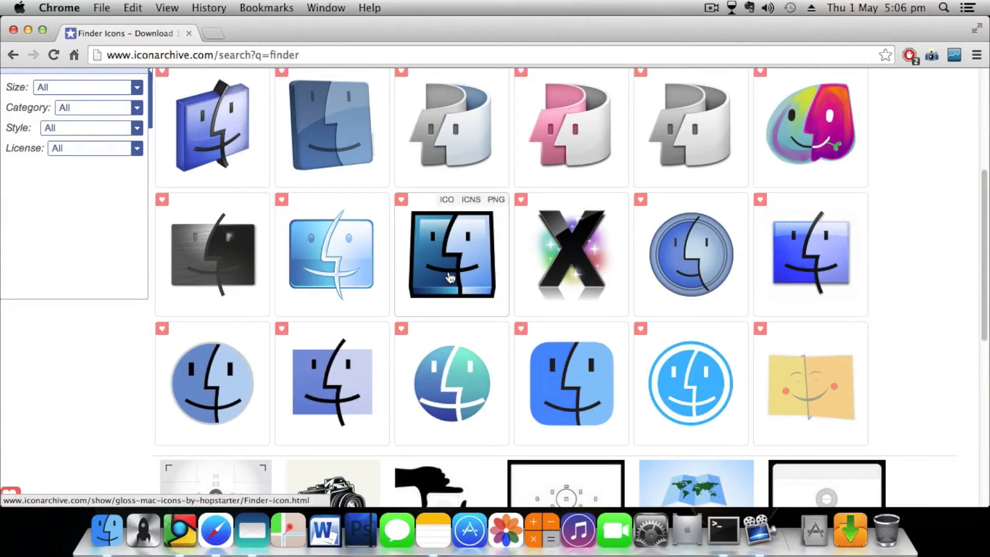
Save the Gloss Mac Finder icon's 128px image and a smaller size to the Desktop.
left_click(450, 253)
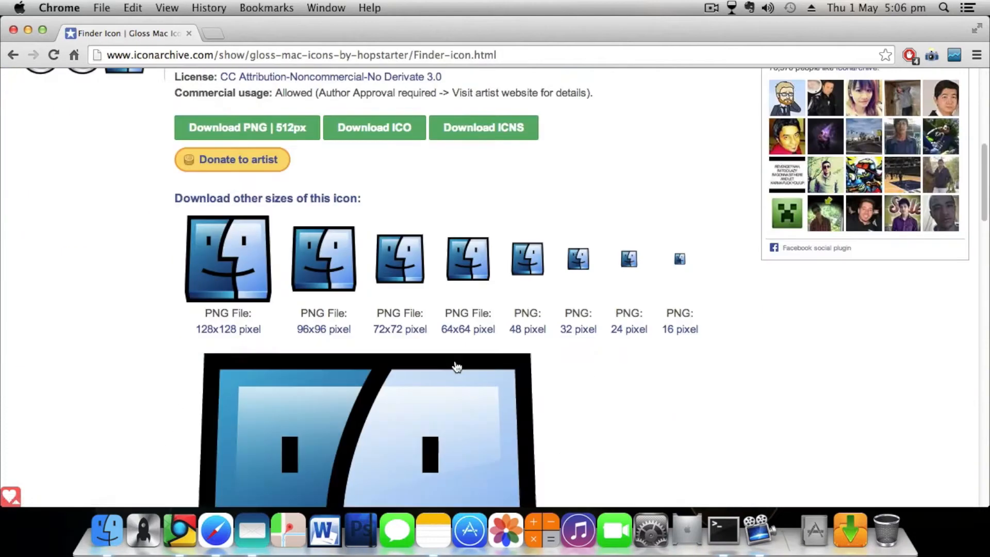
mouse_move(239, 297)
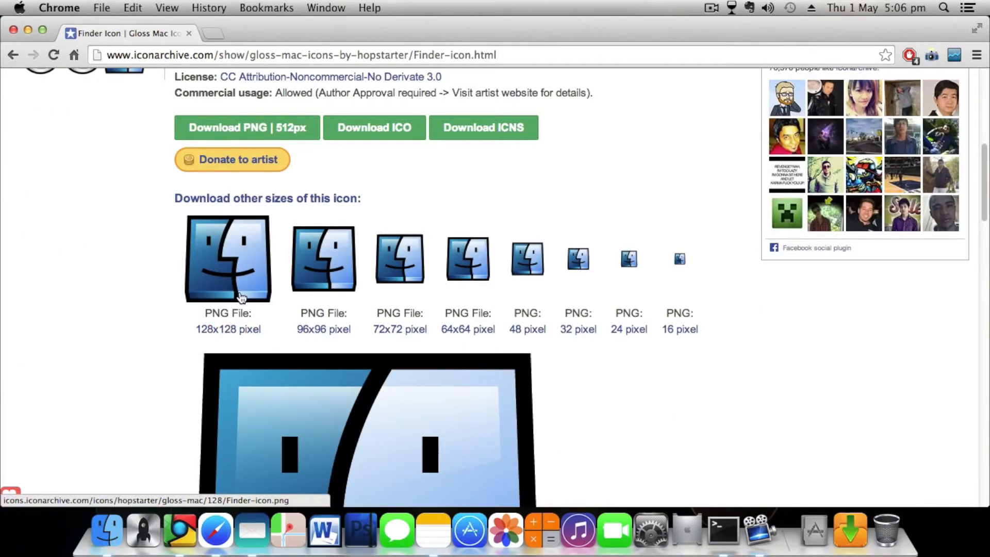
mouse_move(228, 329)
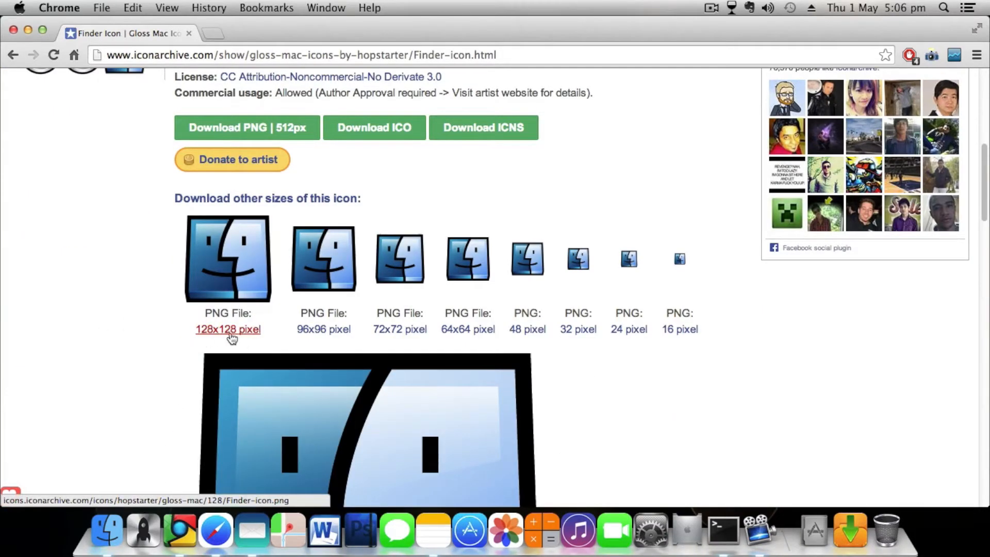
mouse_move(467, 329)
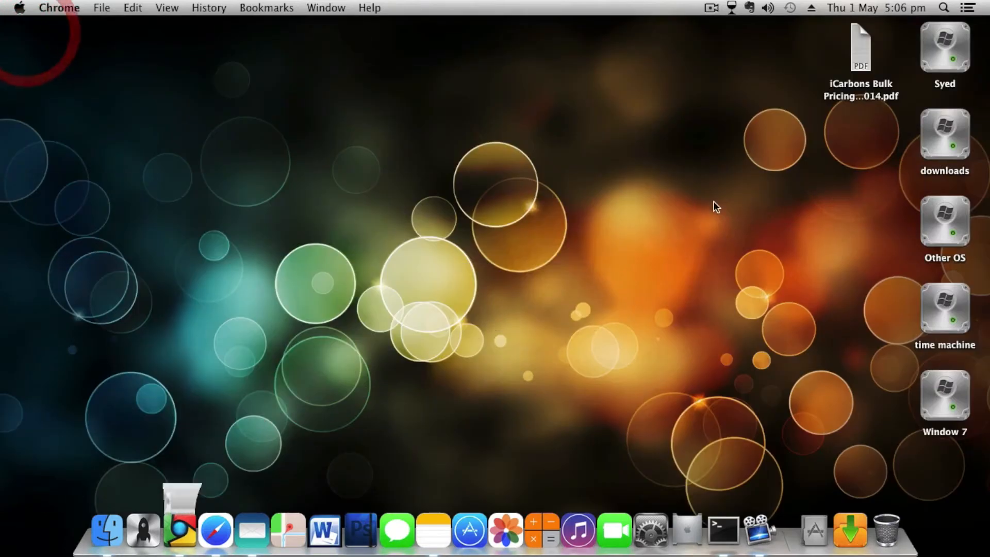
mouse_move(787, 239)
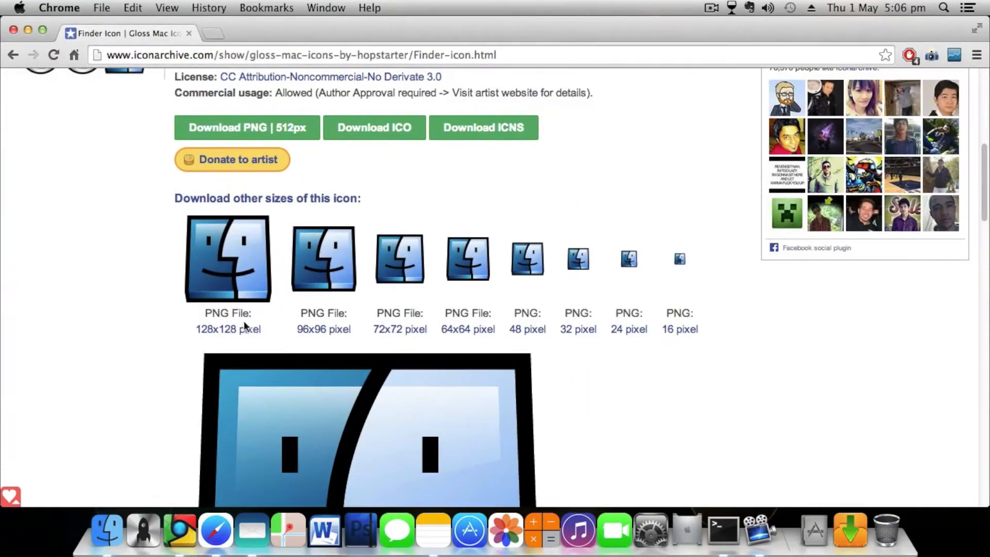
right_click(228, 259)
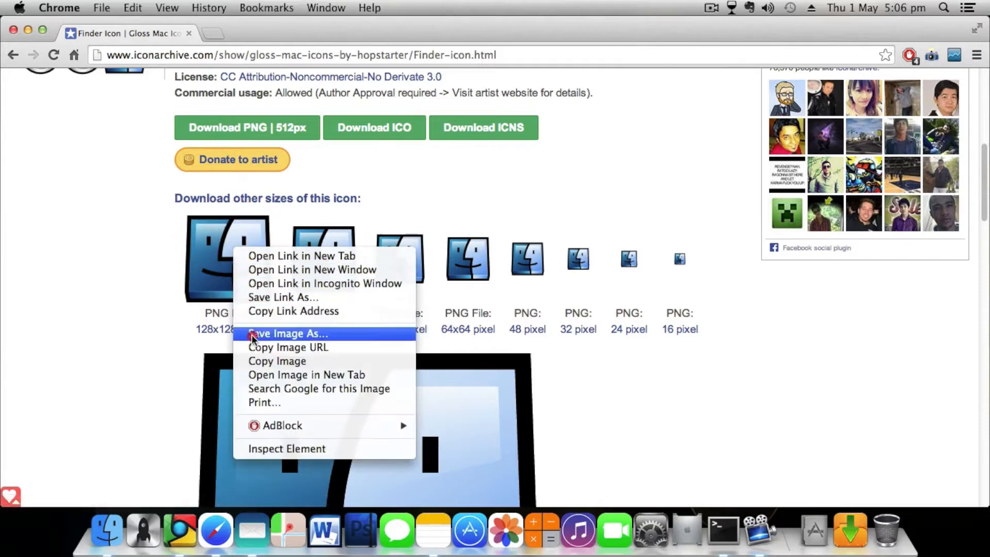
left_click(287, 334)
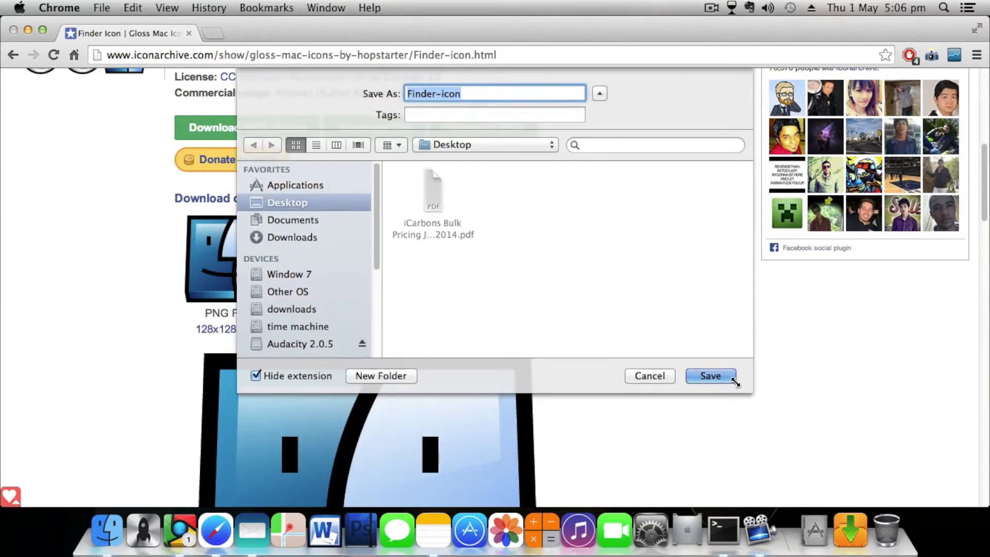
right_click(467, 257)
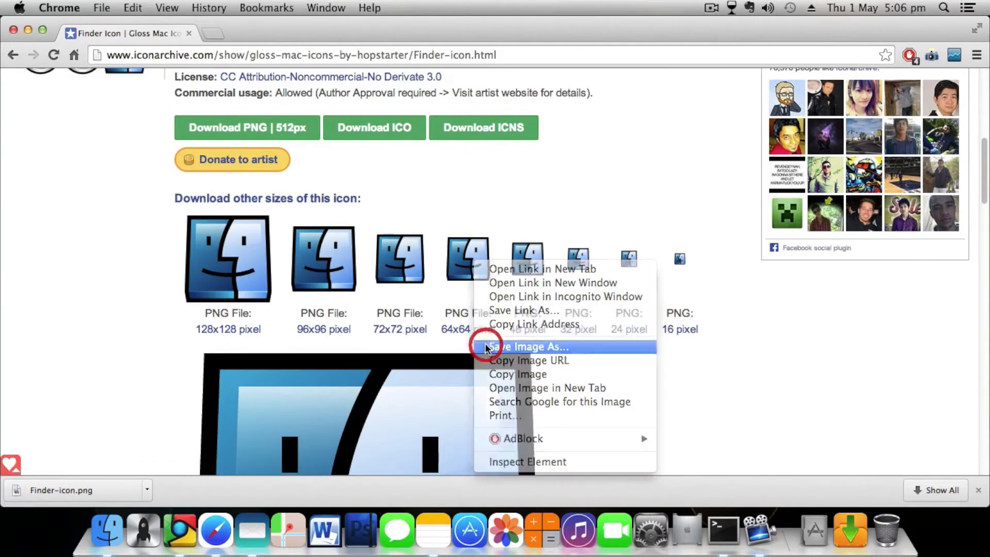
left_click(529, 346)
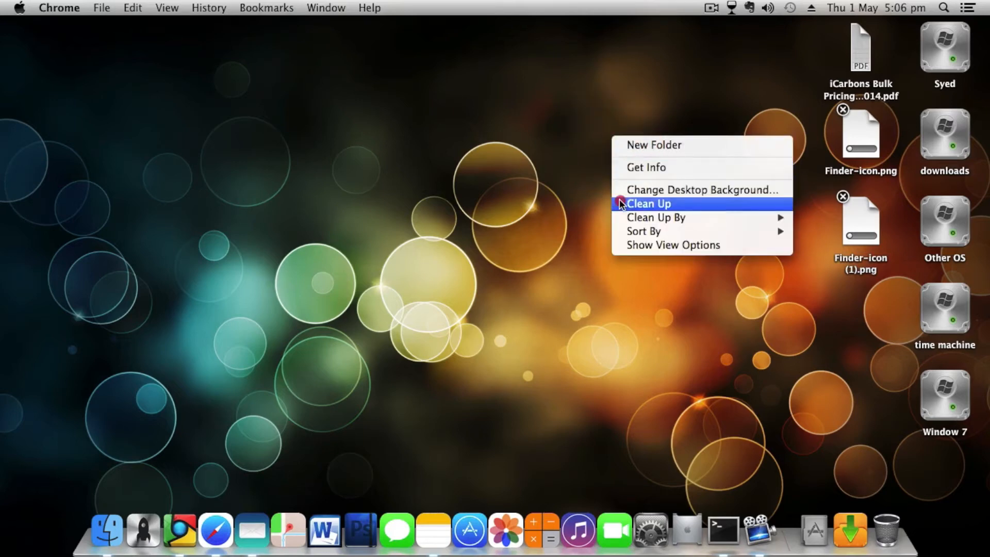
Show the package contents of Dock in System > Library > CoreServices on the Syed drive.
double_click(944, 46)
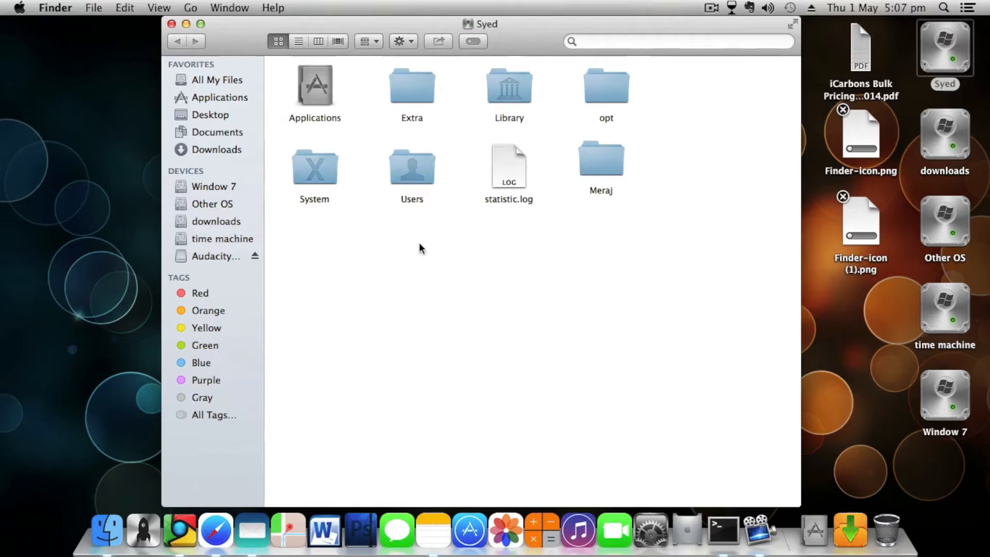
mouse_move(377, 270)
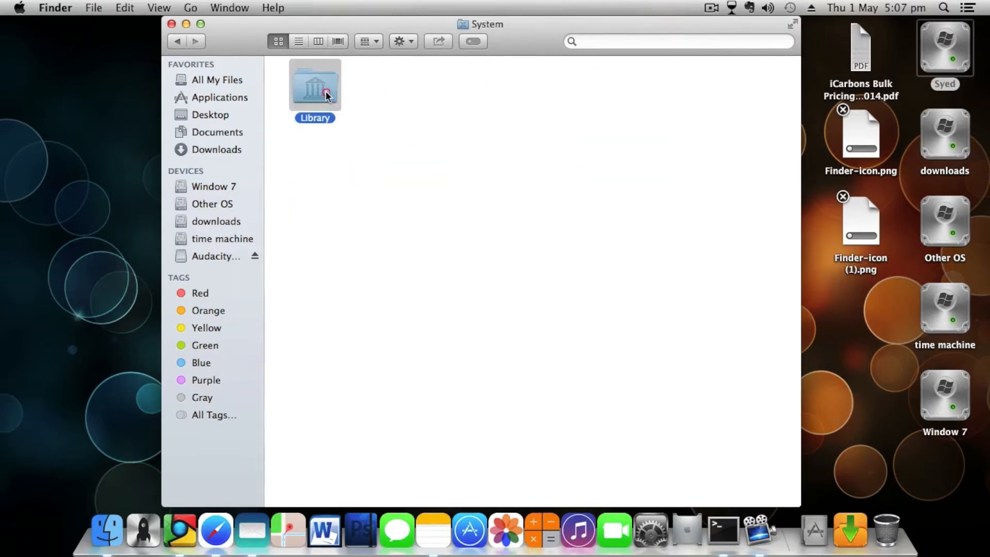
double_click(314, 85)
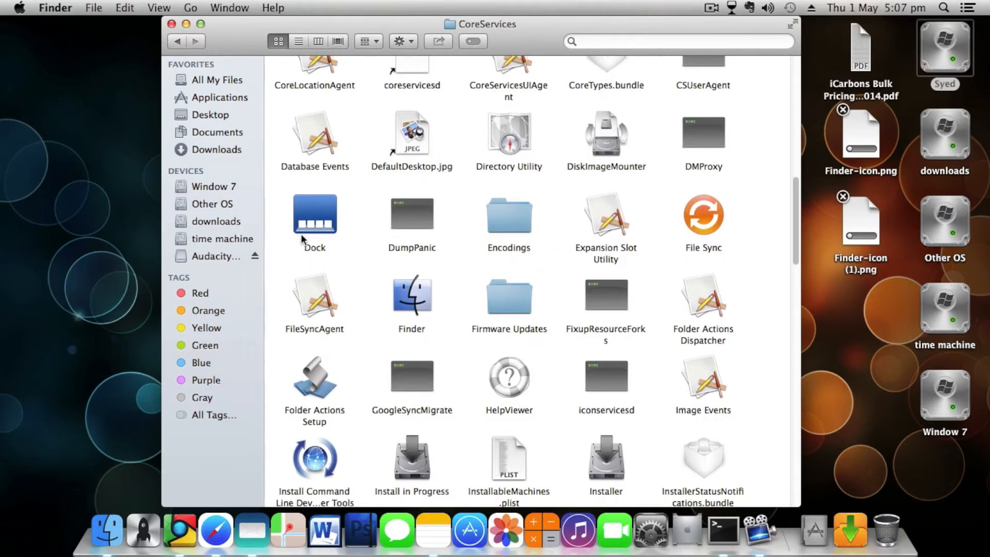
mouse_move(321, 232)
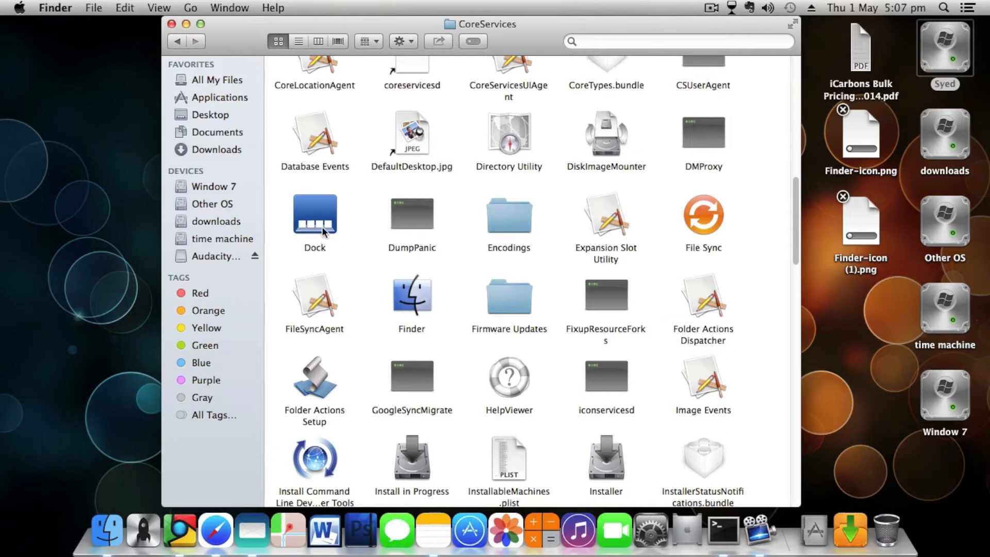
right_click(315, 217)
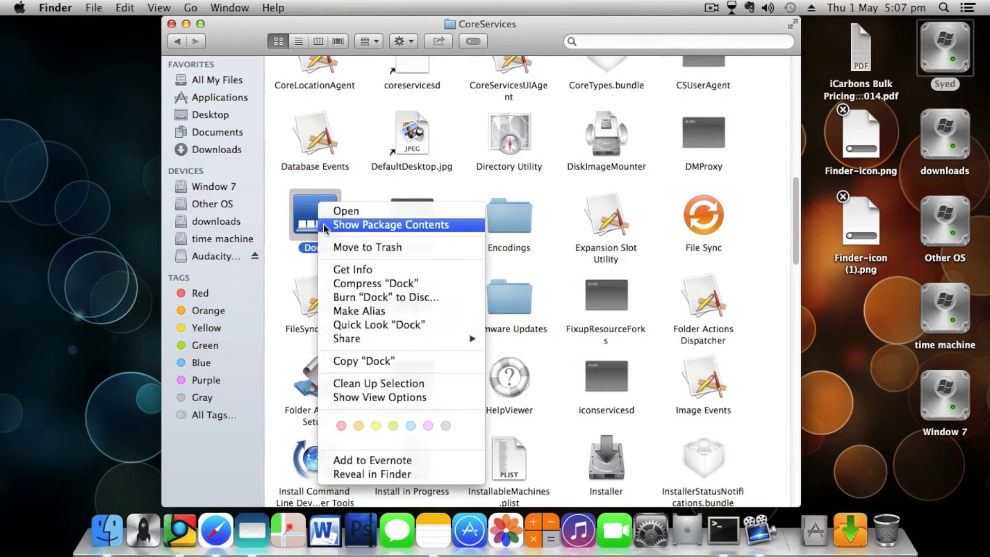
mouse_move(347, 228)
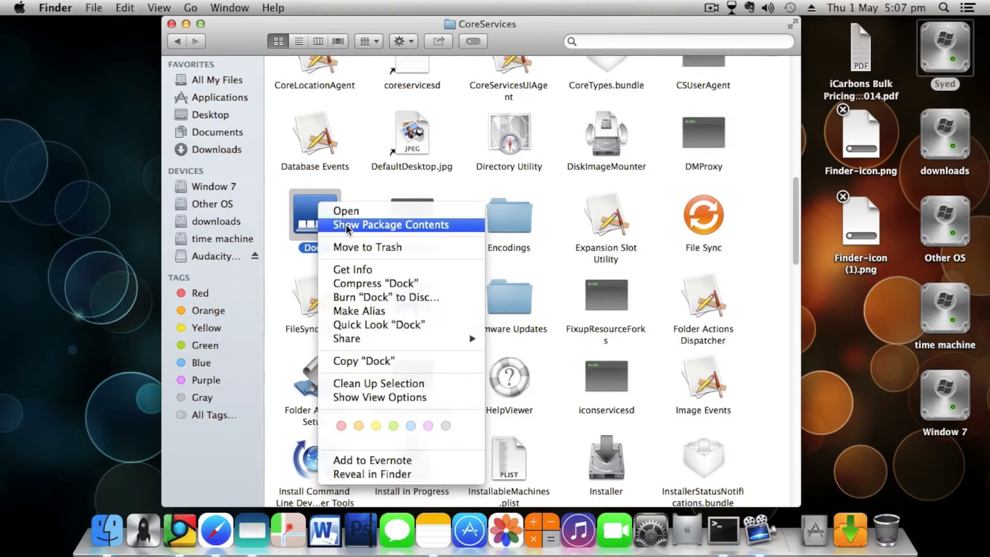
left_click(390, 225)
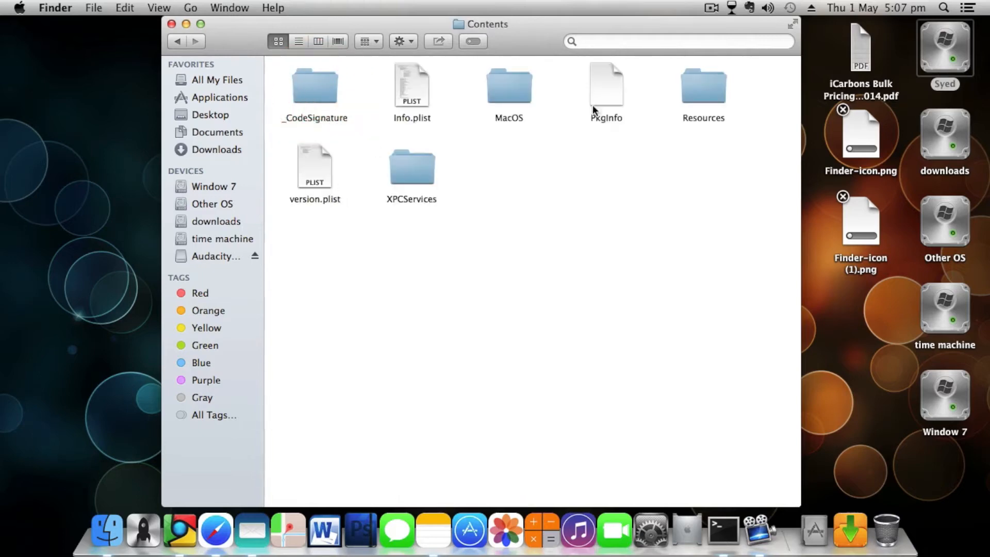
Open the Dock's Resources folder and preview Finder-icon (1).png.
double_click(702, 85)
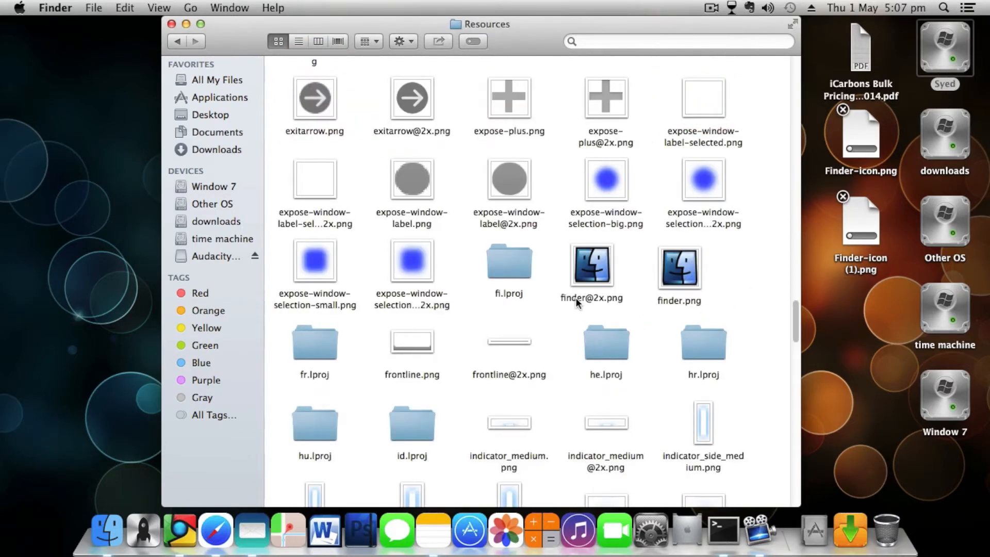
mouse_move(610, 307)
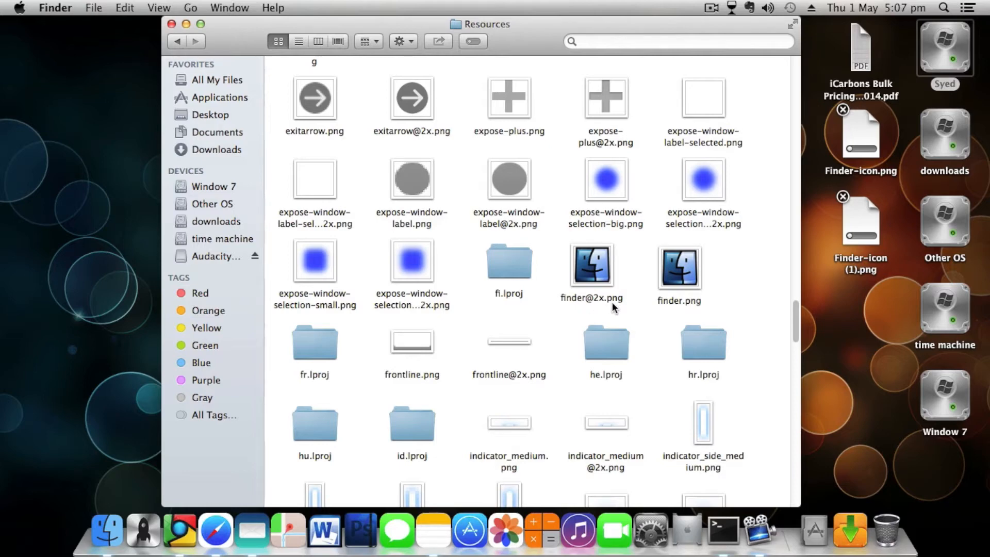
mouse_move(708, 310)
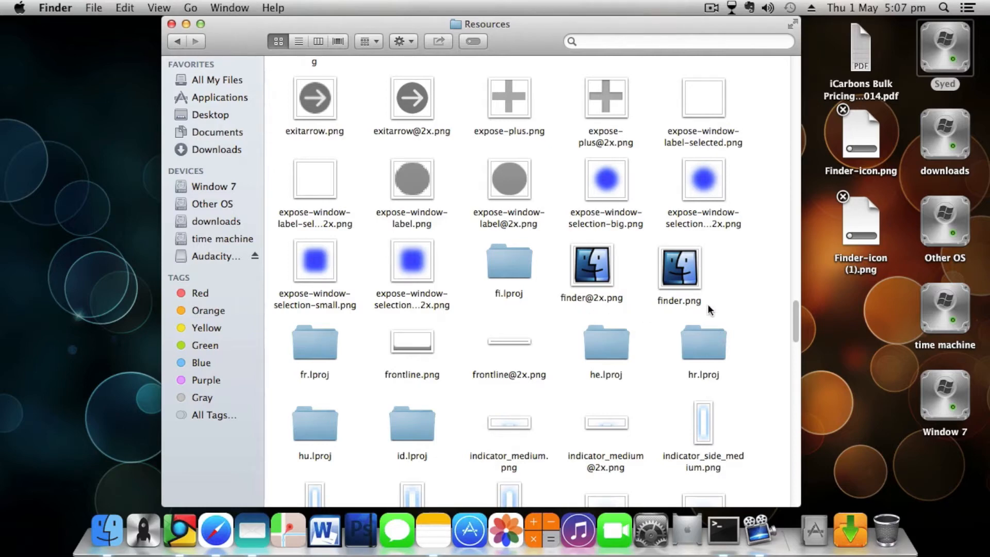
mouse_move(583, 261)
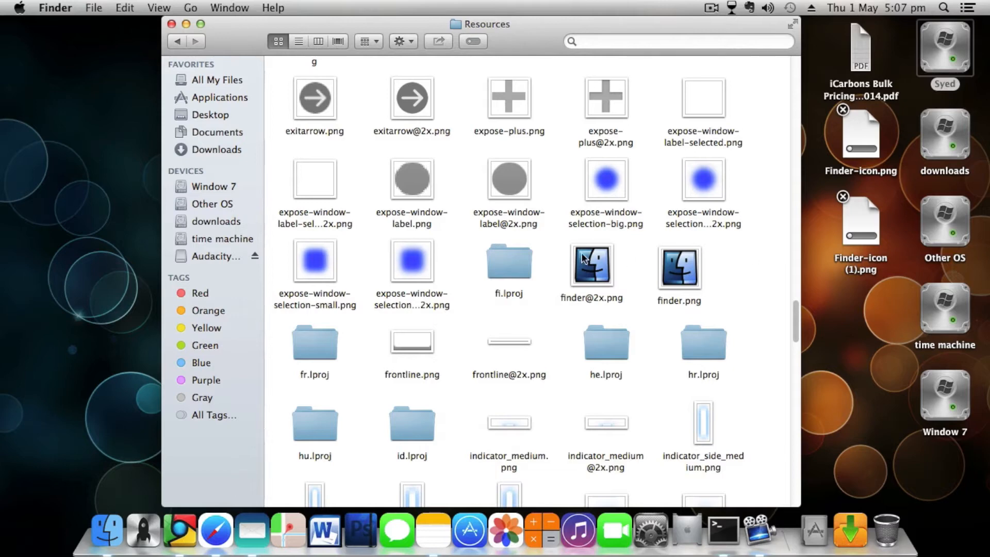
mouse_move(103, 527)
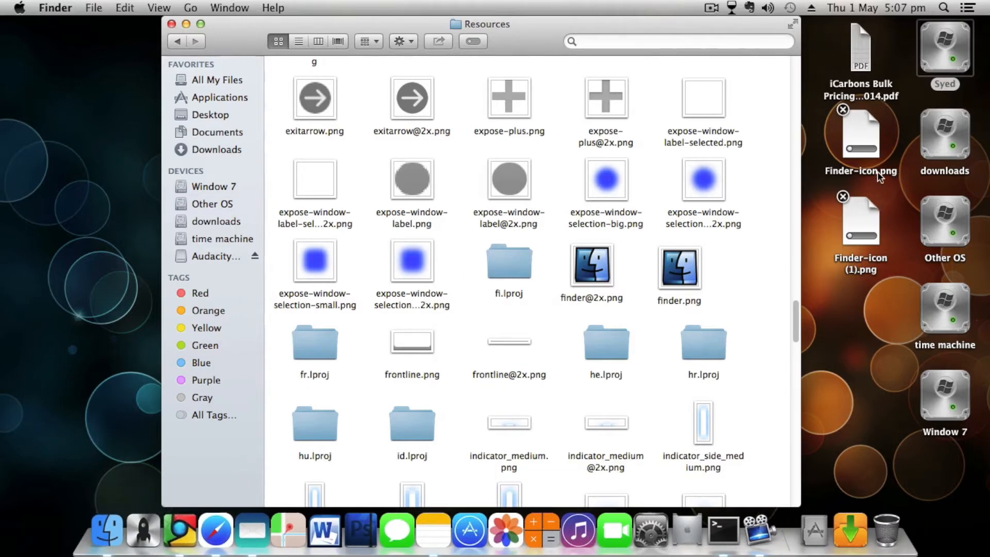
mouse_move(872, 279)
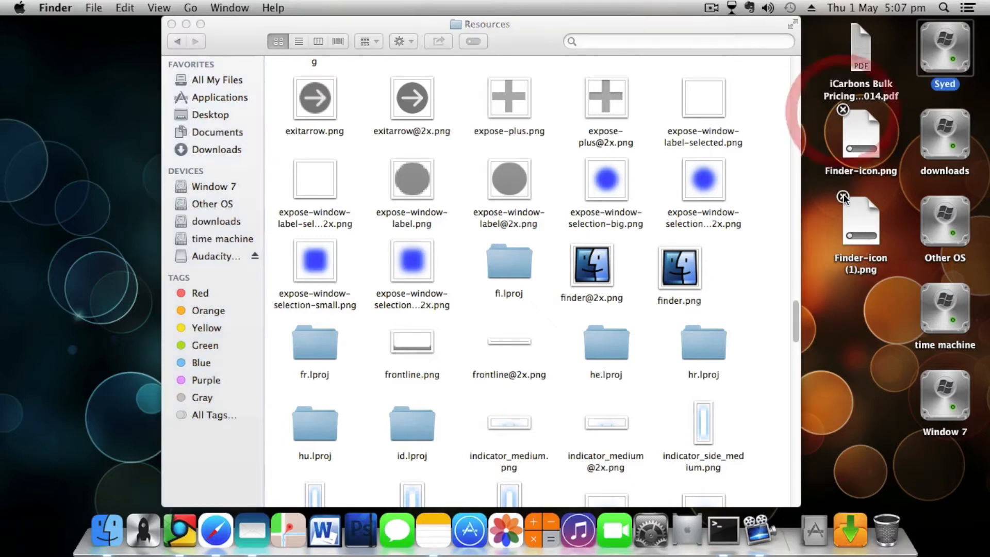
double_click(859, 221)
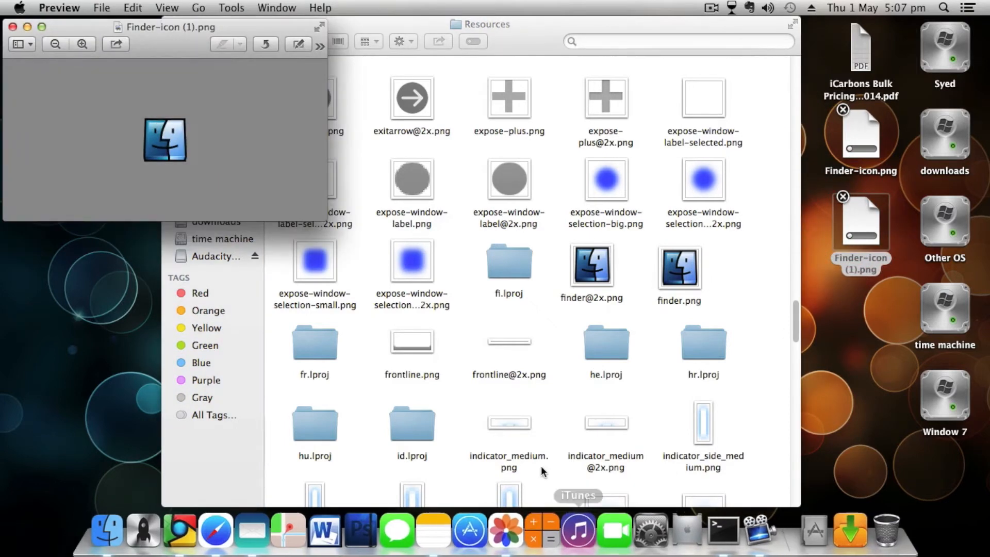
left_click(11, 27)
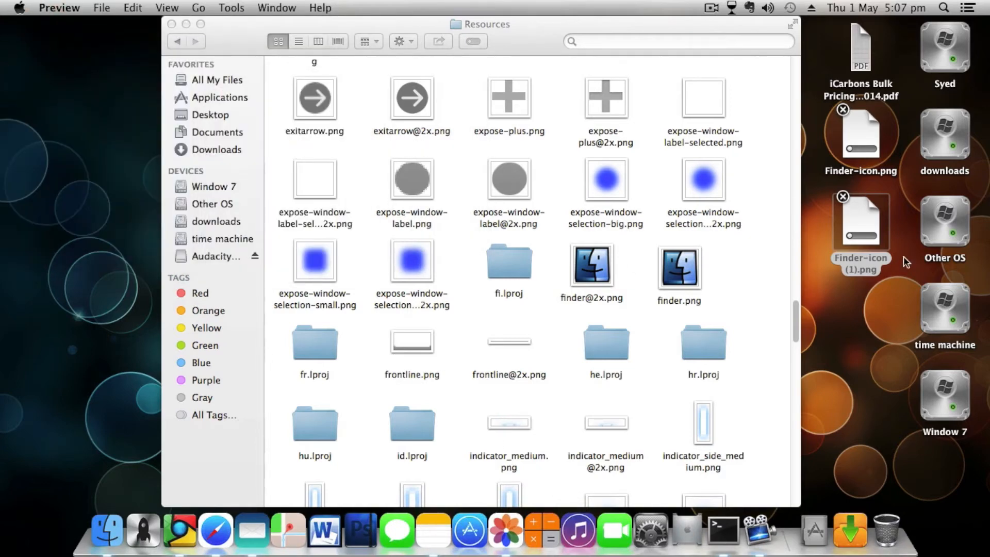
right_click(860, 221)
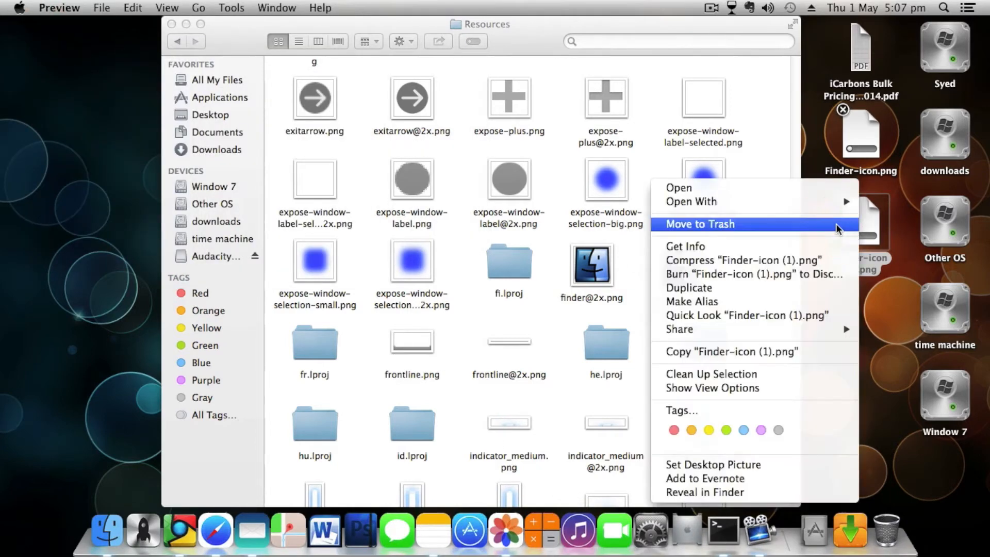
left_click(740, 315)
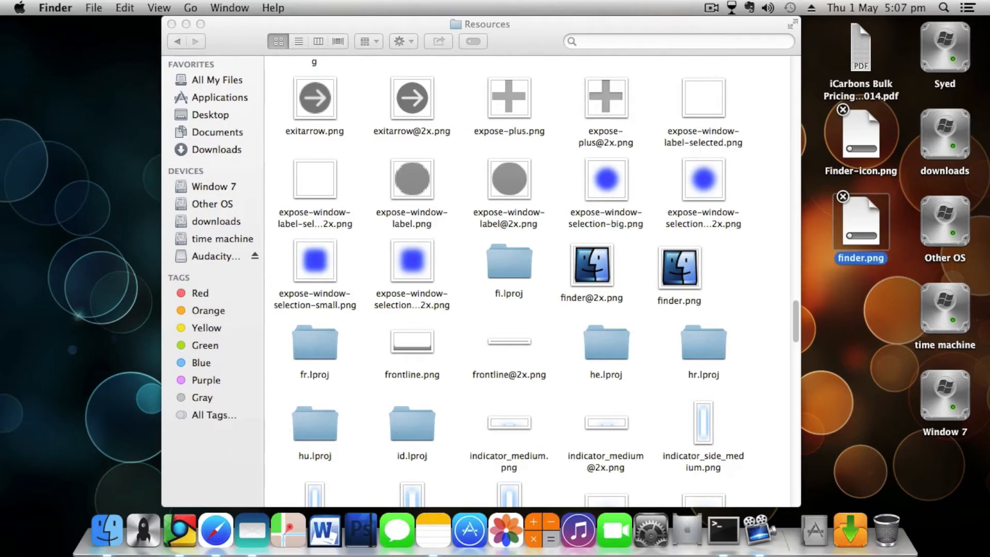
left_click(859, 135)
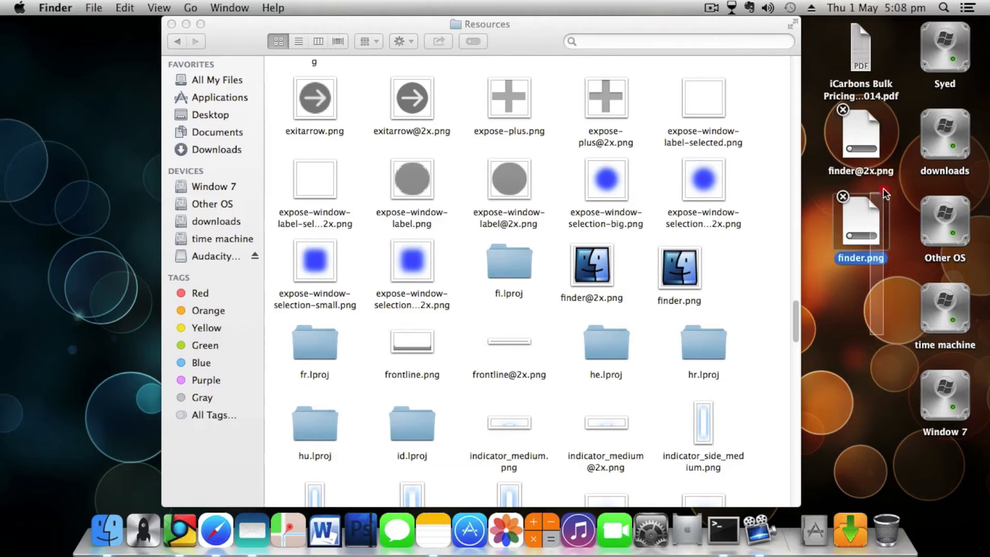
left_click(860, 135)
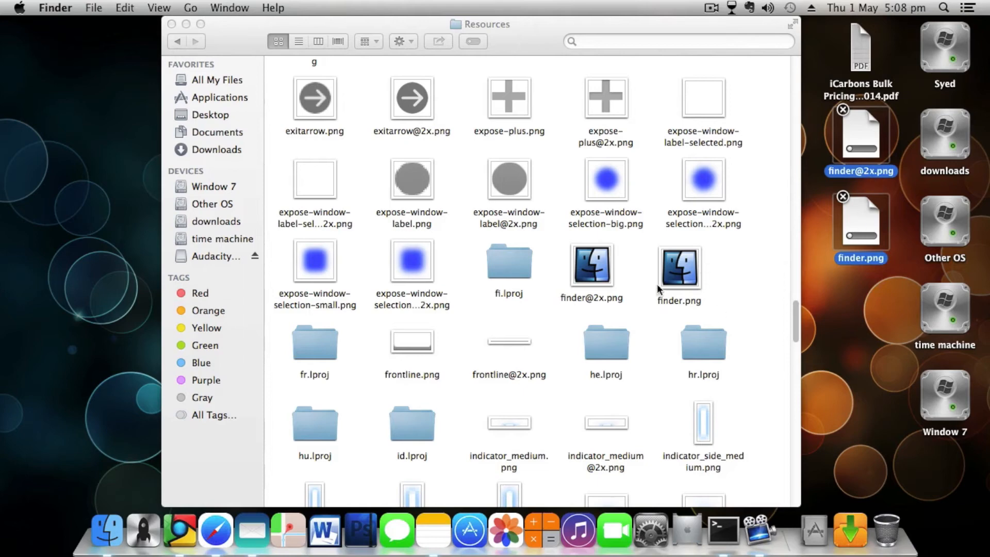
mouse_move(643, 298)
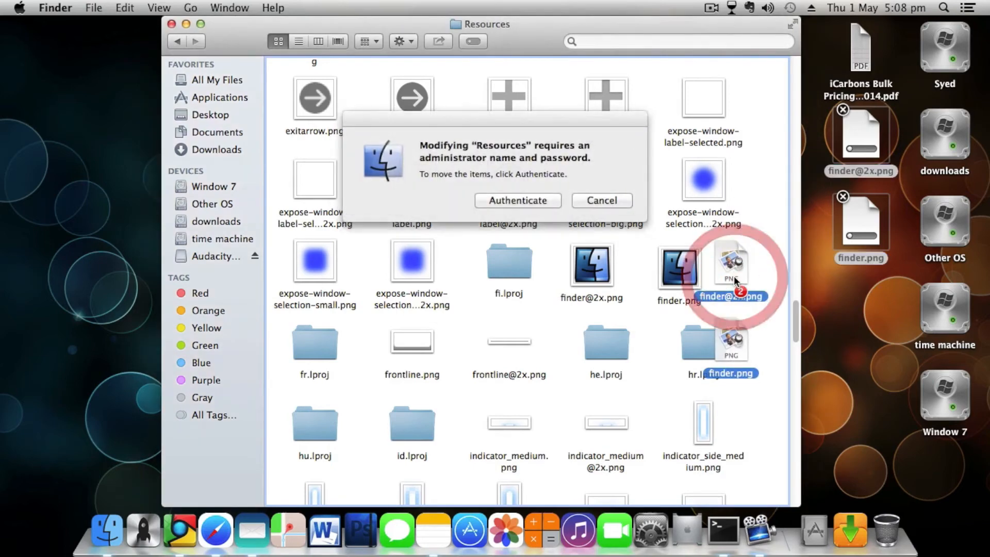
left_click(517, 200)
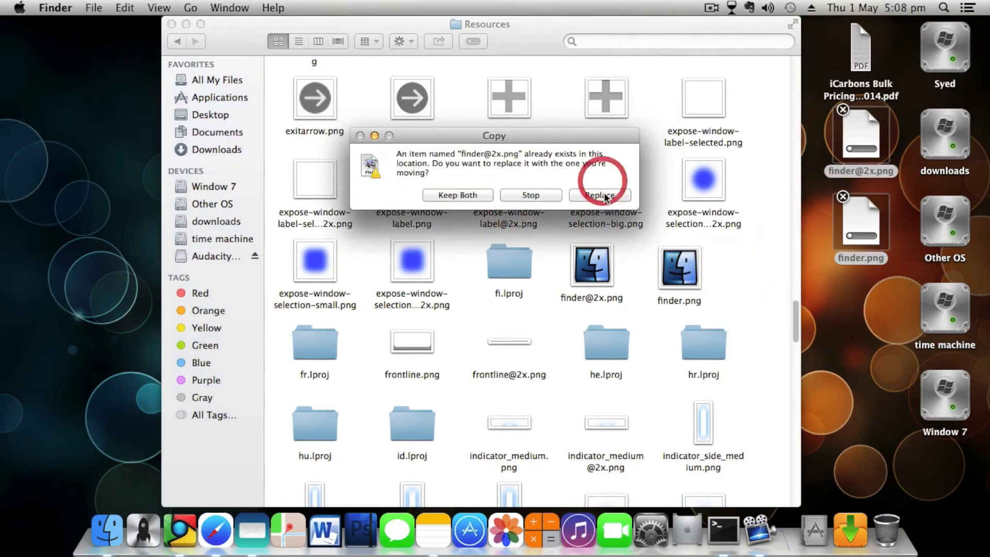
left_click(599, 194)
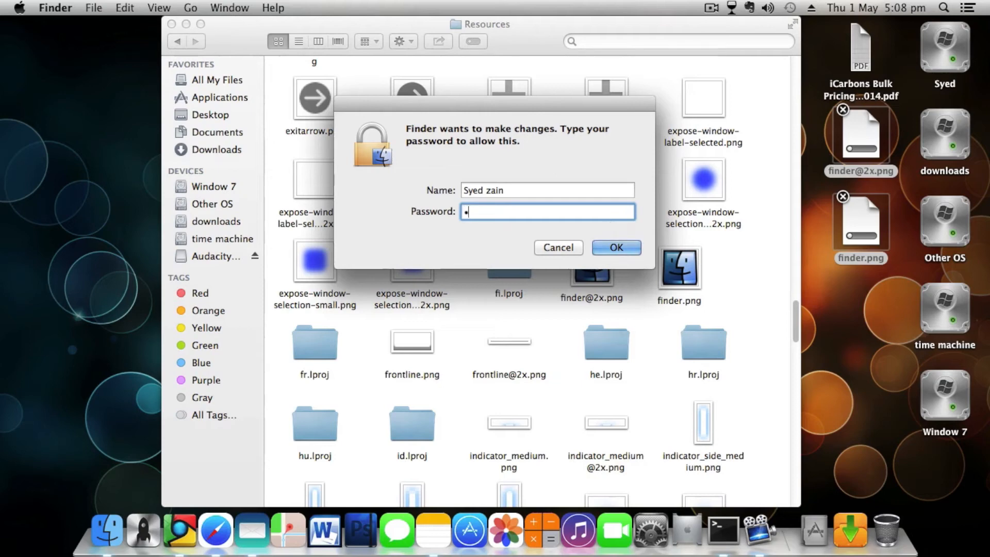
left_click(615, 247)
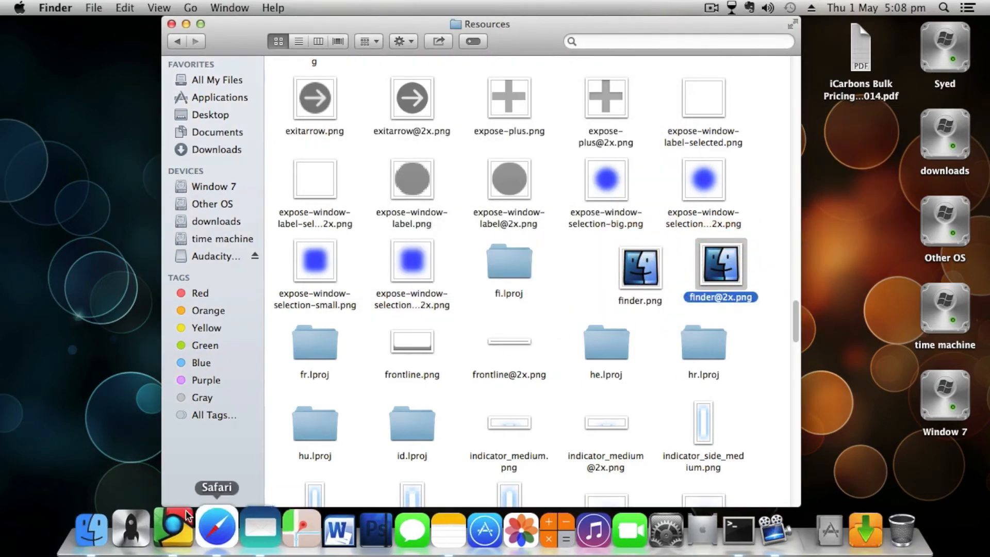
mouse_move(106, 526)
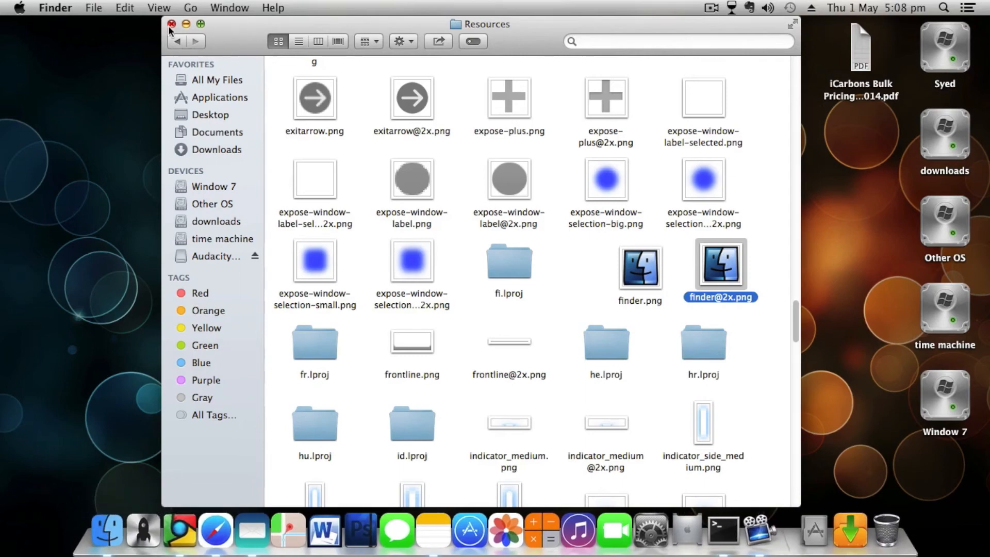
Copy 'killall -KILL Dock' from Notes and run it in Terminal.
left_click(170, 24)
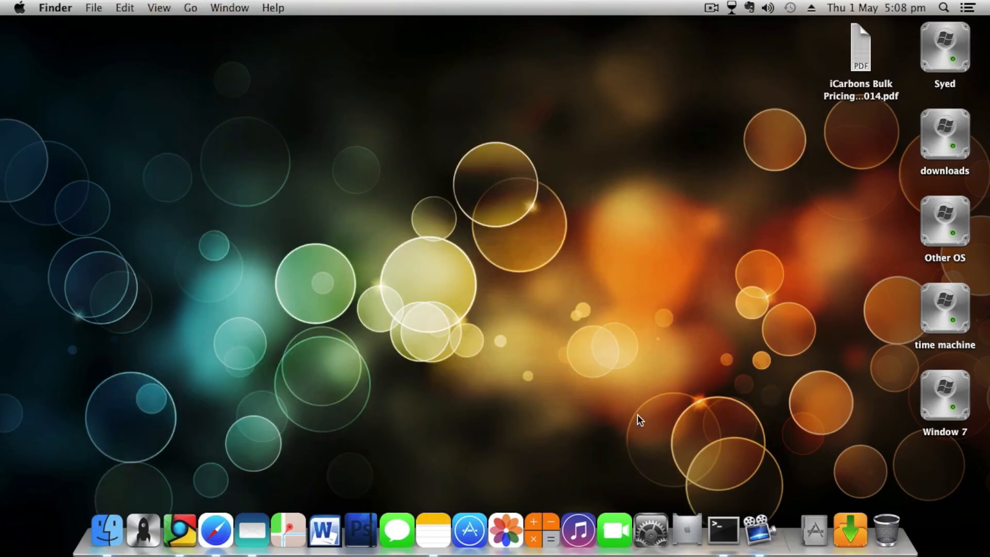
left_click(722, 530)
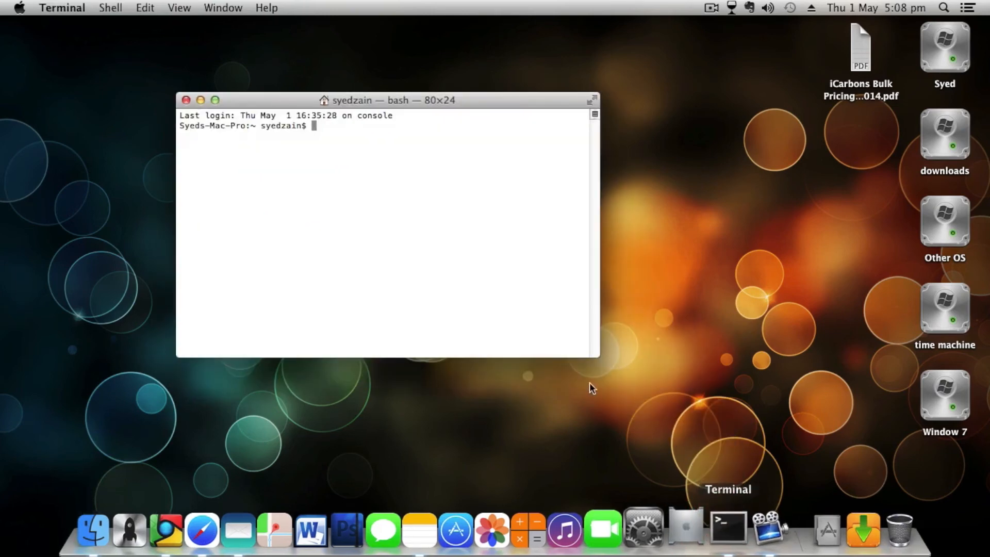
mouse_move(433, 529)
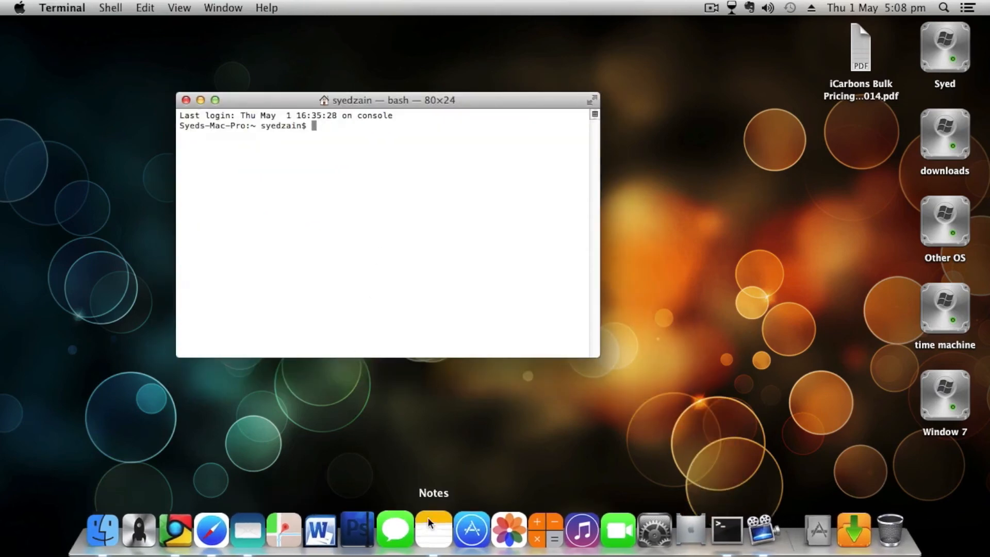
left_click(433, 529)
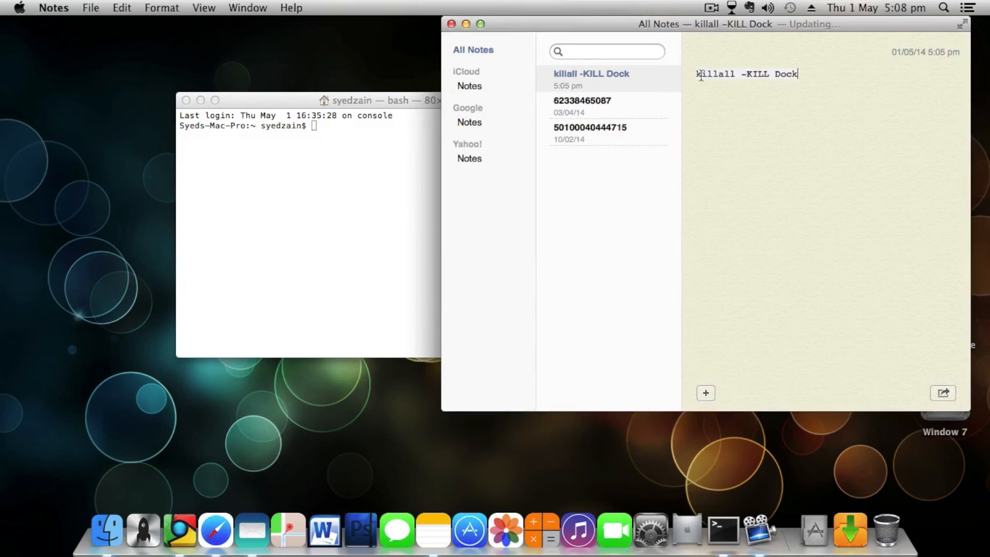
right_click(745, 73)
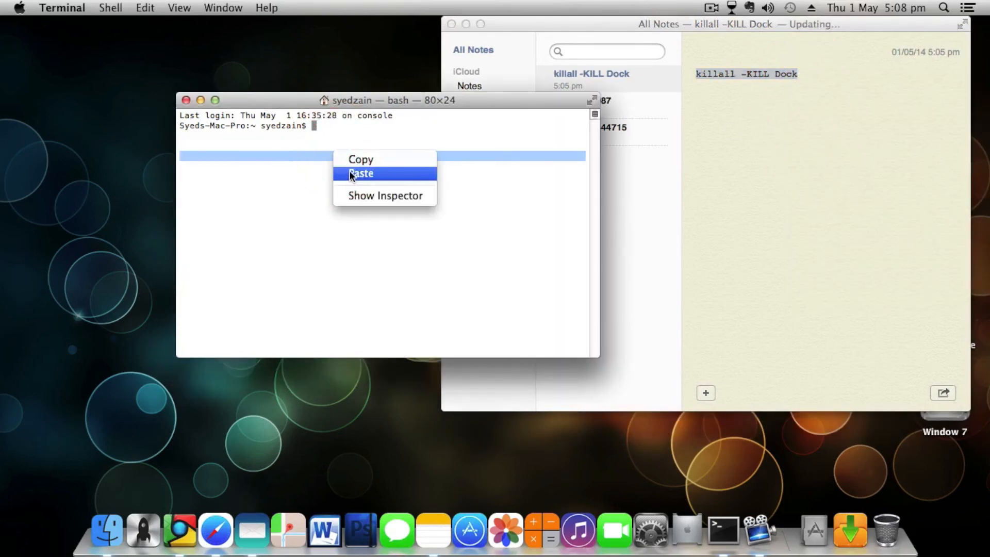
left_click(360, 173)
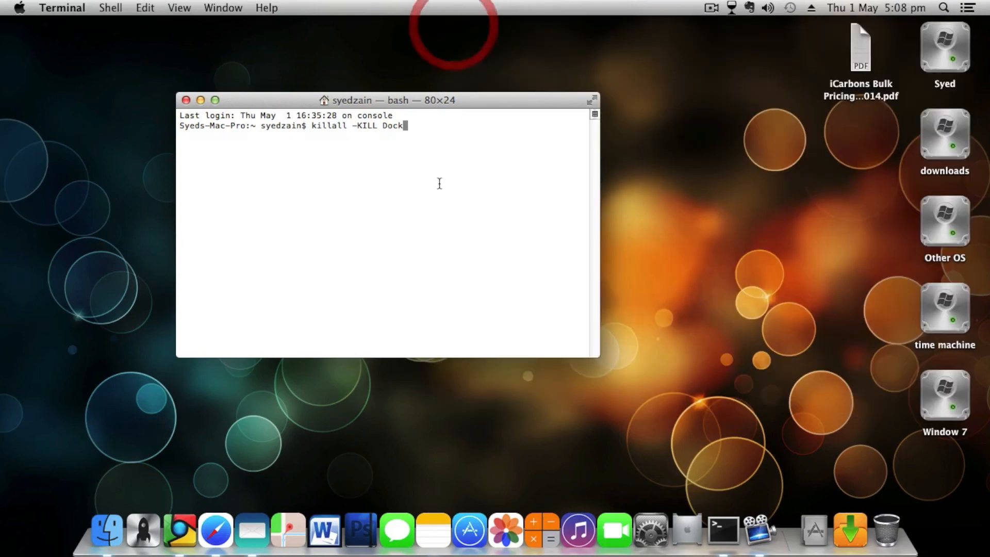
key("Return")
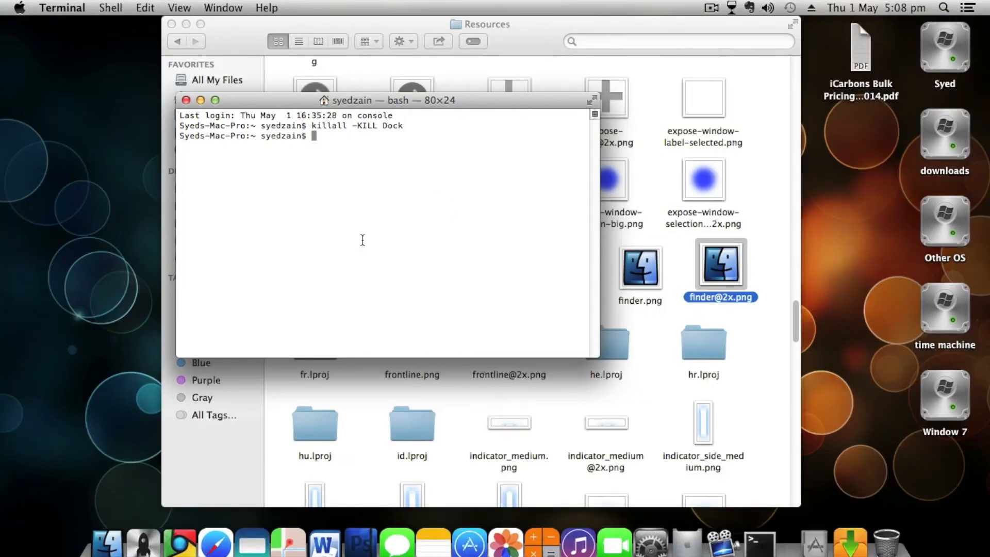
mouse_move(104, 526)
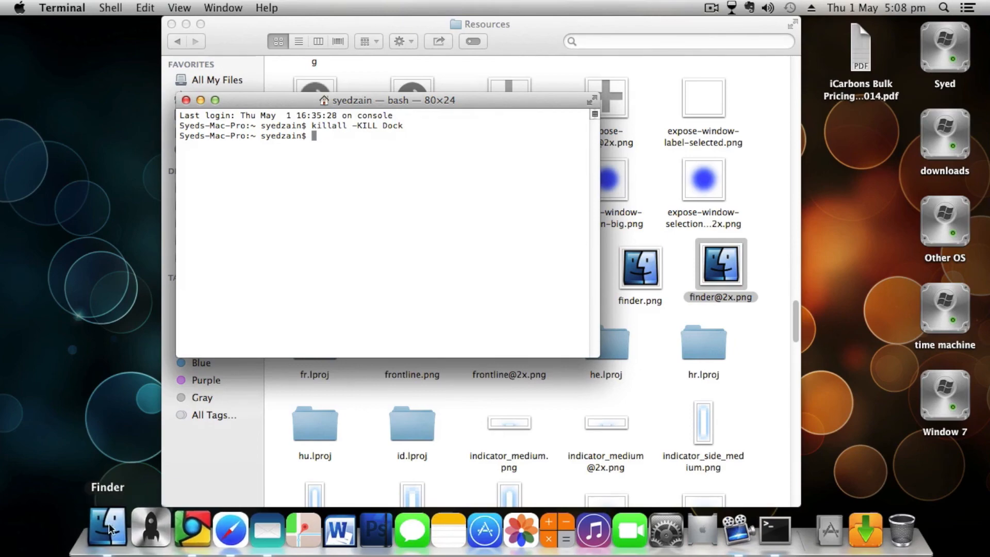
Bring the Resources window forward via the Dock's Finder icon and close it.
left_click(186, 100)
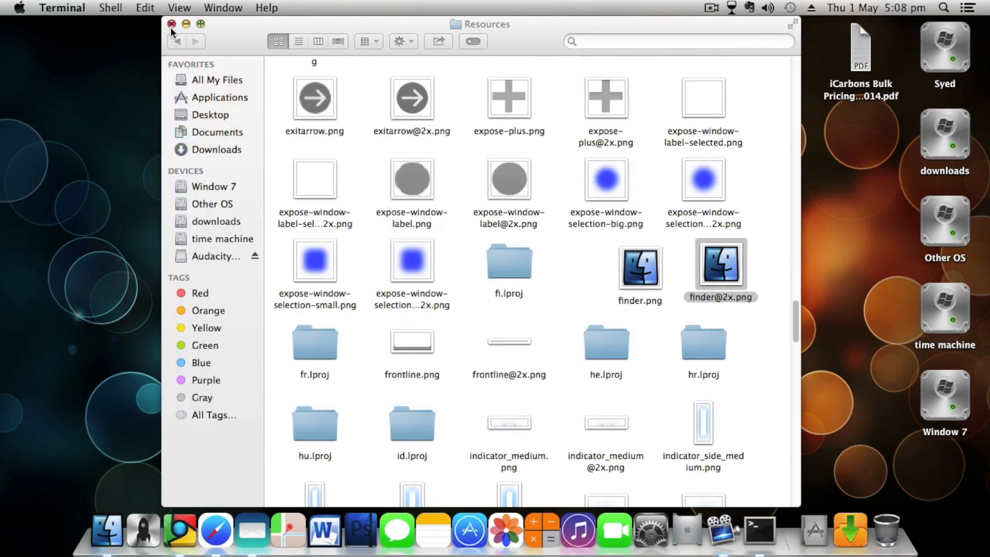
left_click(170, 24)
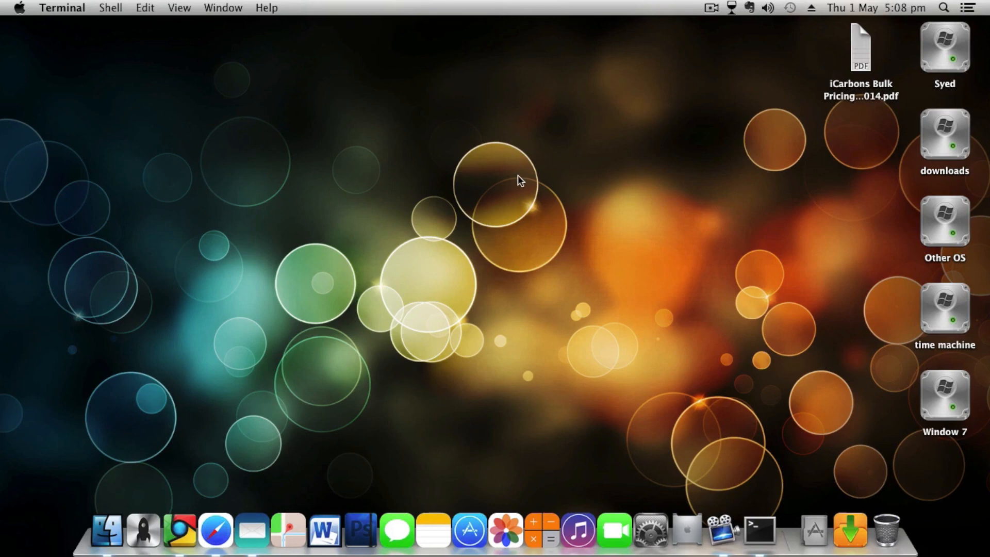
mouse_move(105, 528)
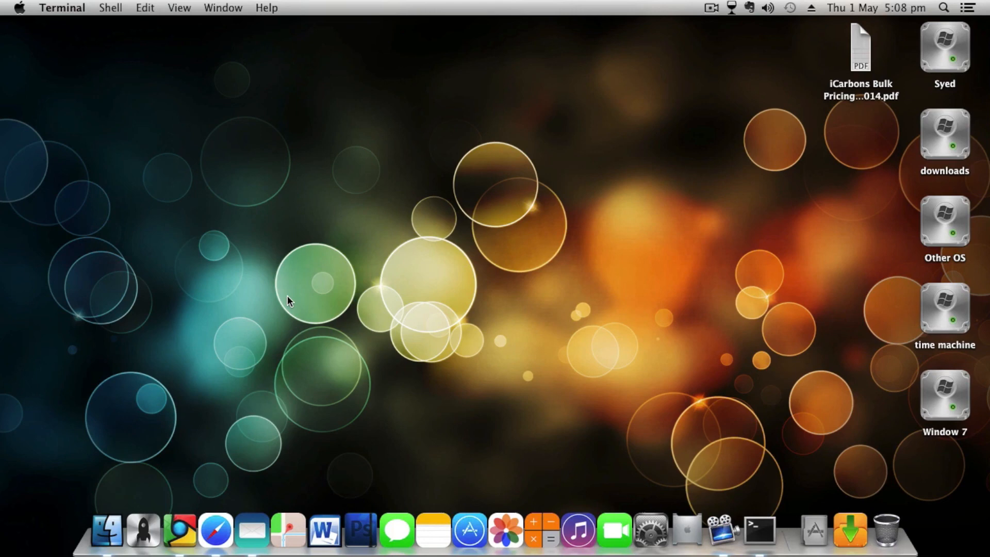
mouse_move(348, 407)
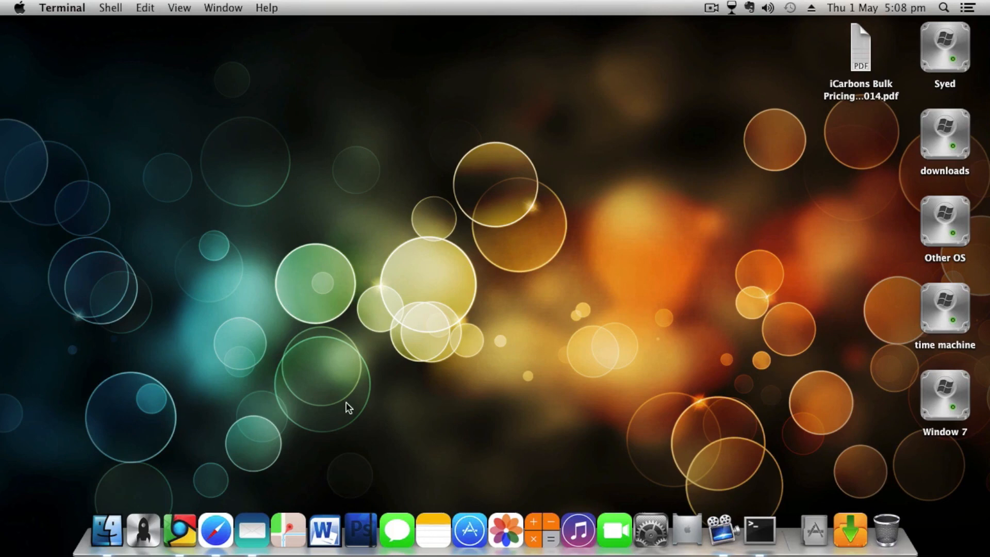